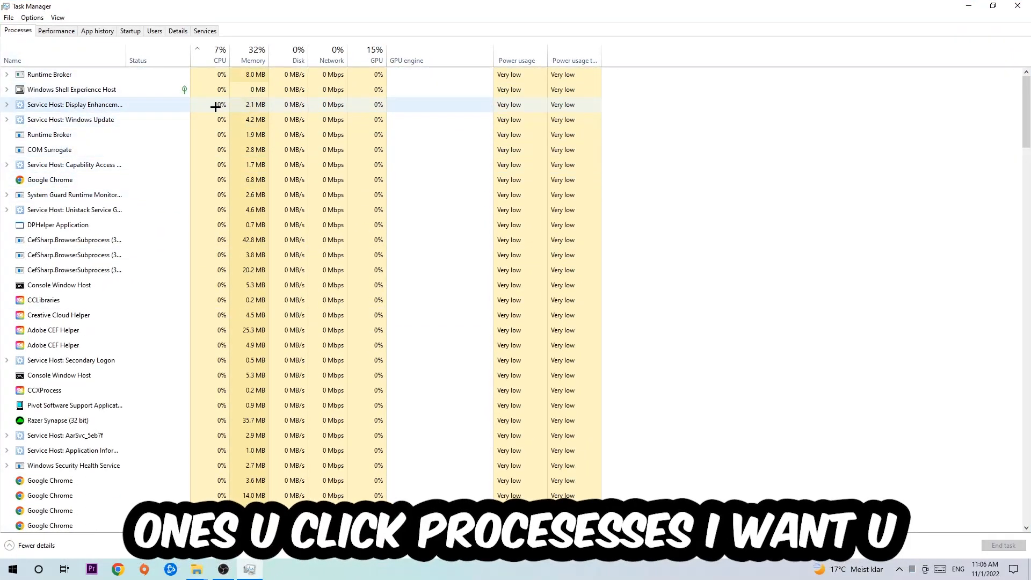
Step: Select the Google Chrome row in the running processes list
left_click(50, 179)
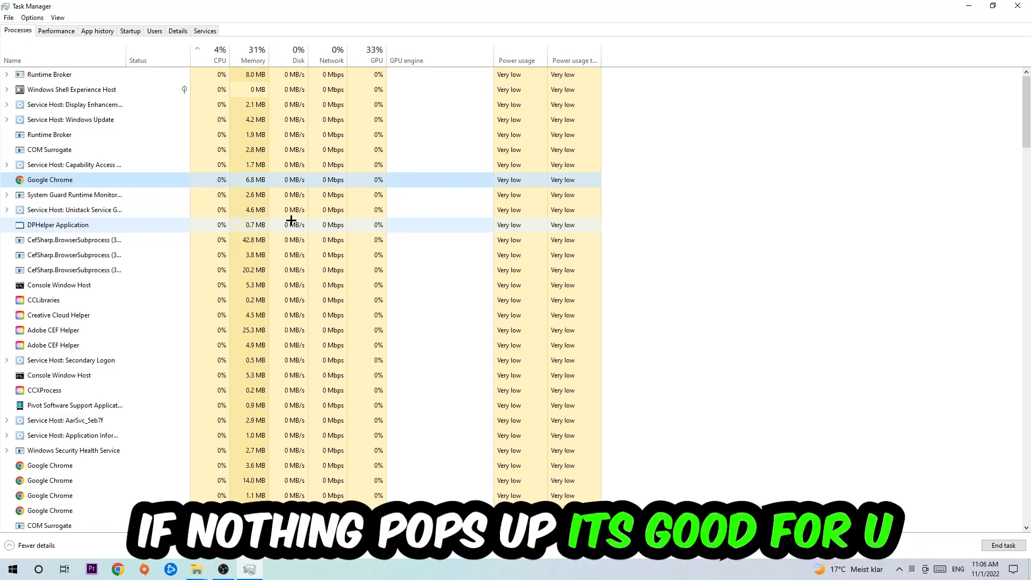
mouse_move(126, 179)
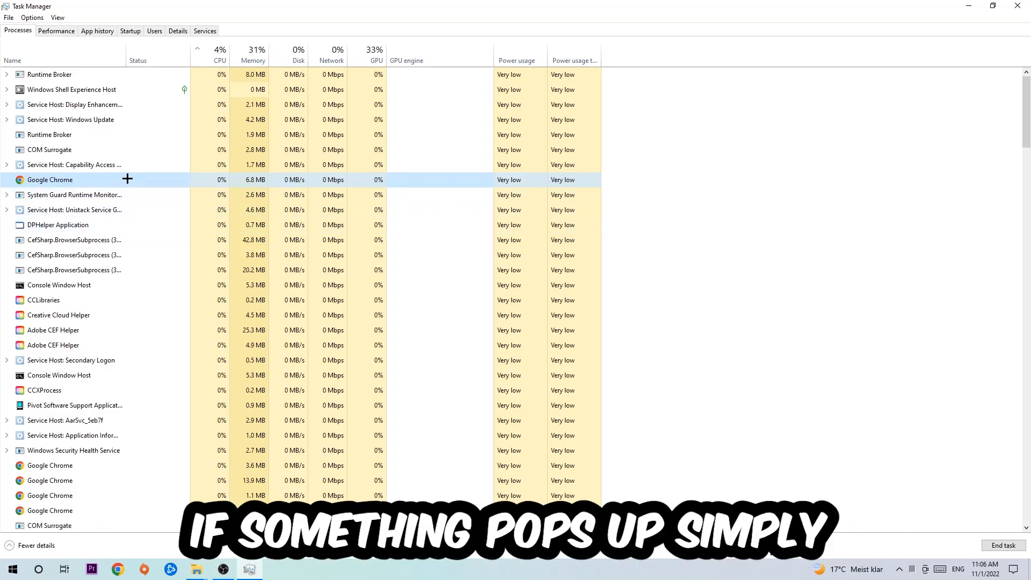
Step: End the Google Chrome process via its End task action
right_click(50, 180)
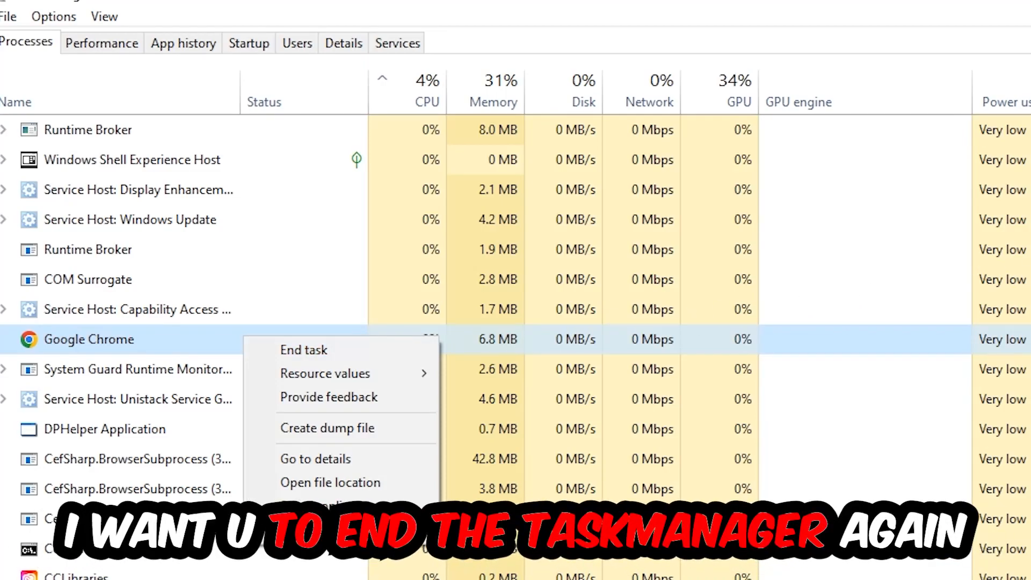
left_click(304, 349)
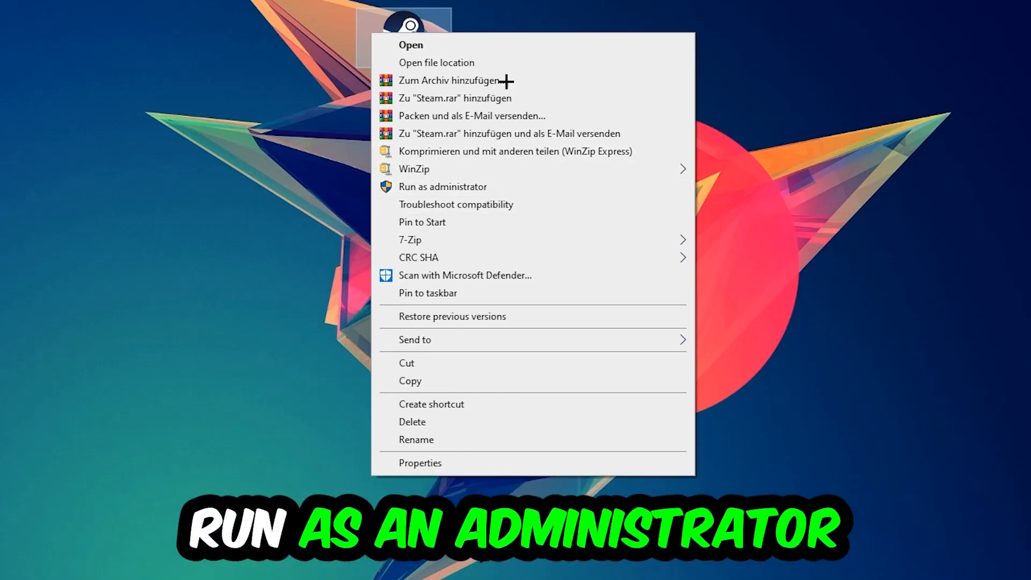
Step: Launch Steam as administrator, then bring up the Steam shortcut's Properties window
left_click(442, 186)
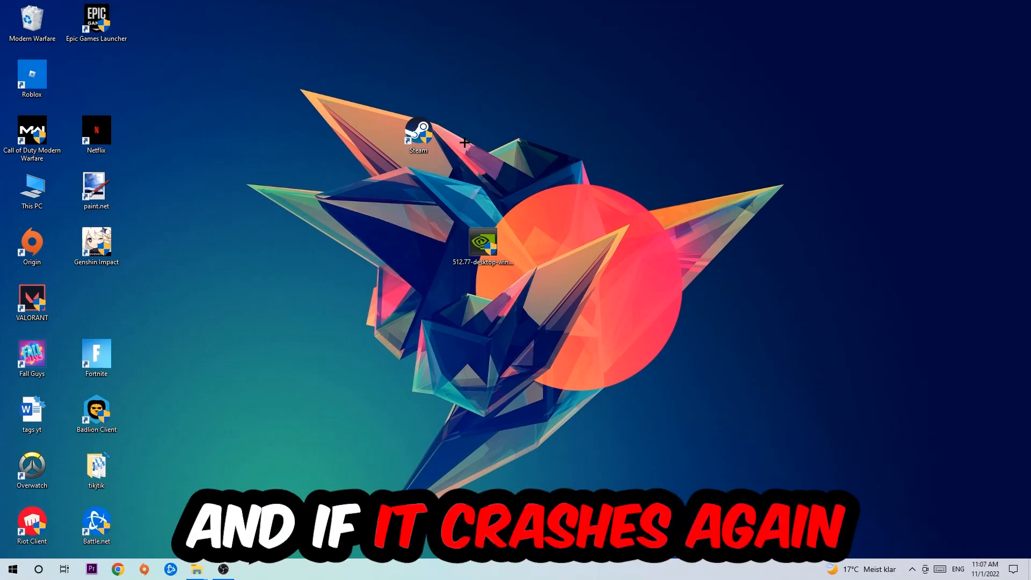
right_click(418, 135)
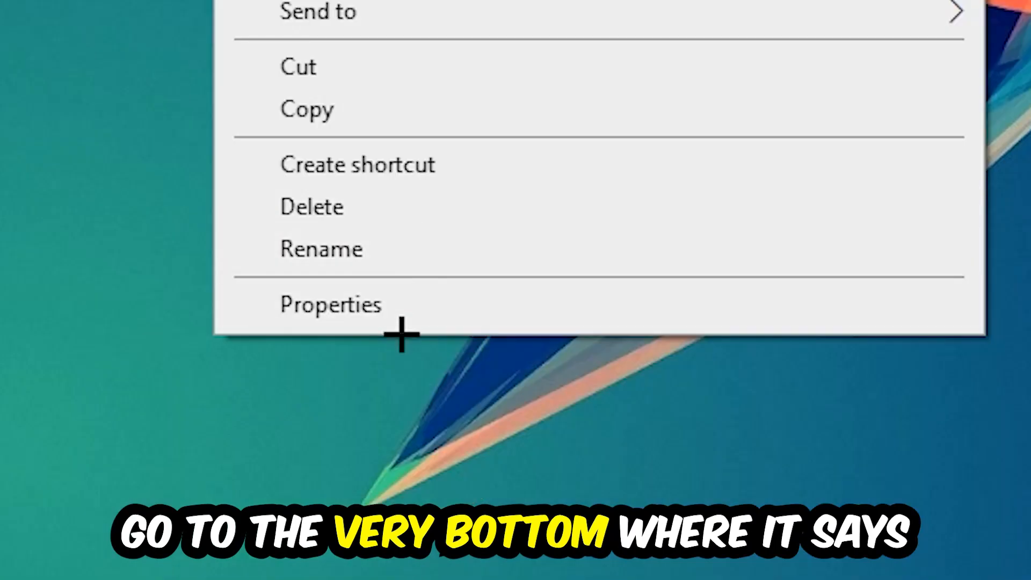
left_click(331, 304)
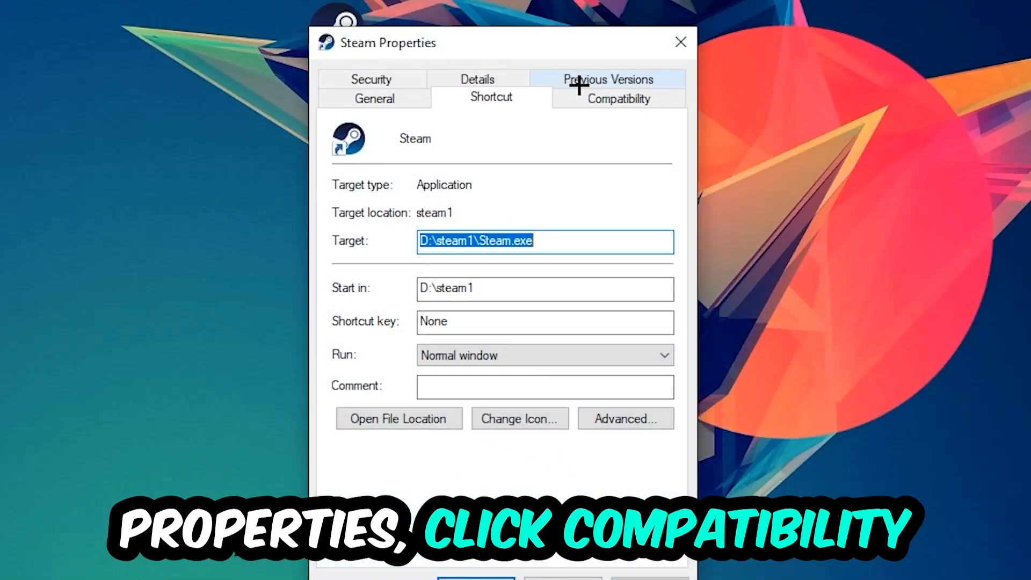
Step: Set Steam to Windows 8 compatibility mode, run as administrator, and confirm with OK
left_click(616, 99)
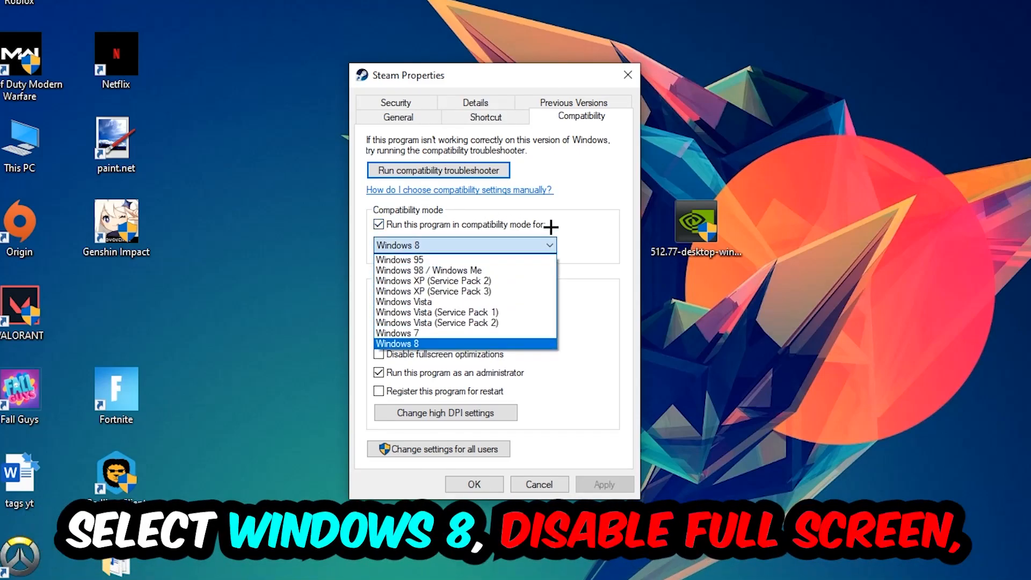
left_click(397, 344)
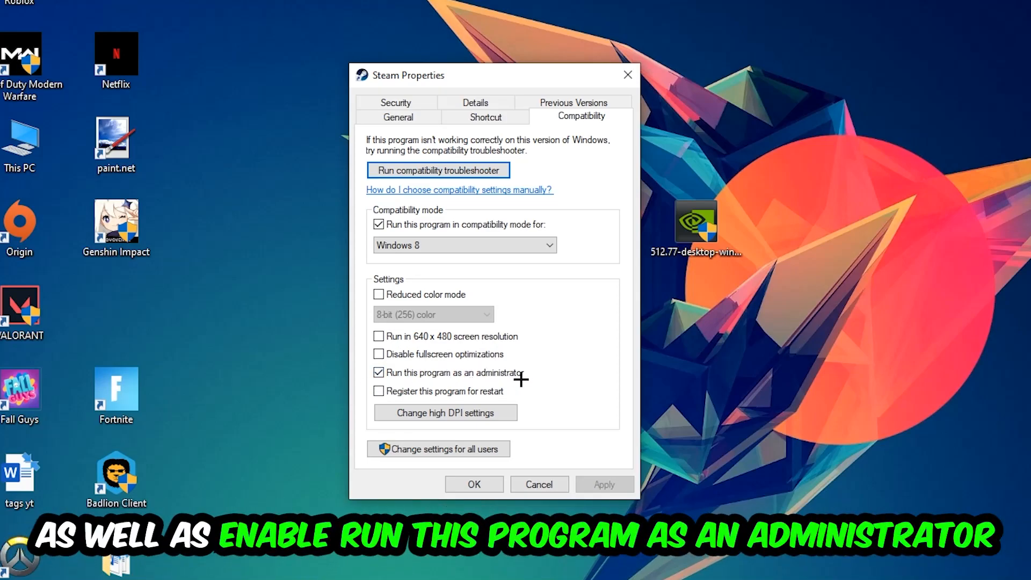
left_click(473, 485)
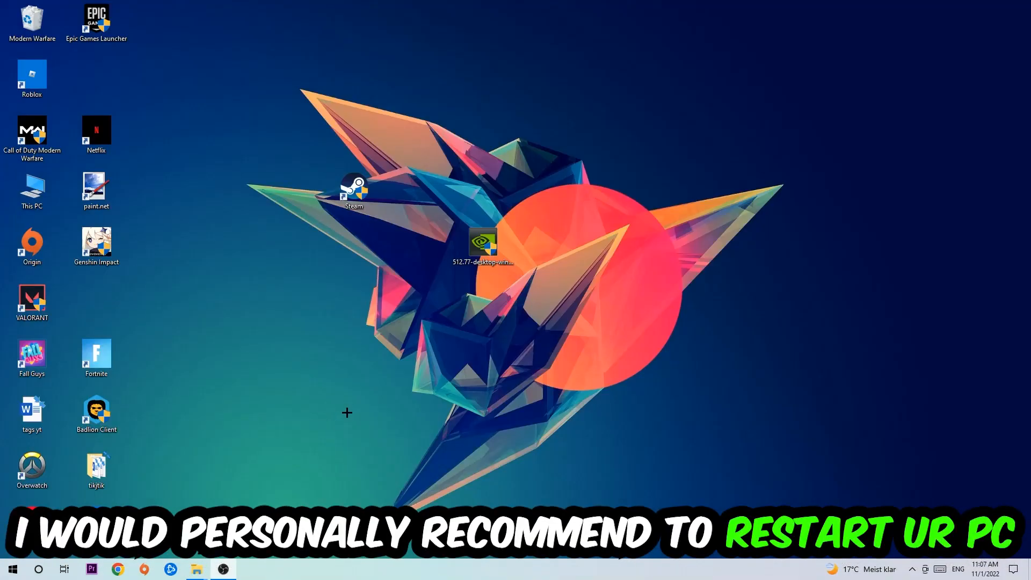
left_click(353, 191)
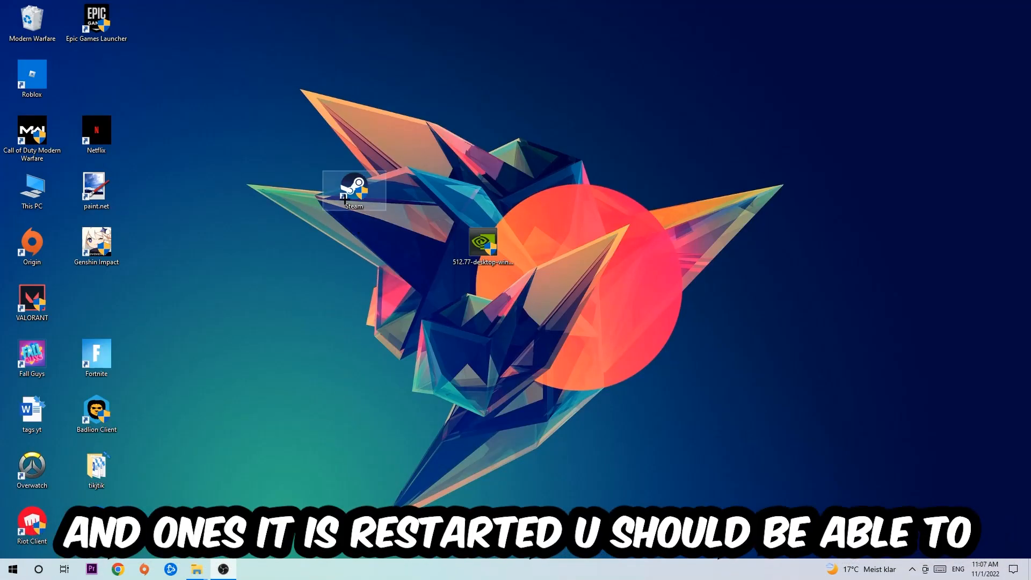